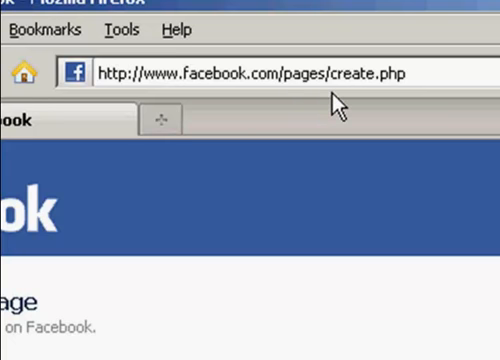
mouse_move(428, 100)
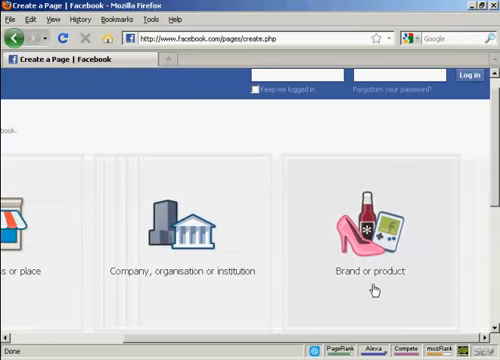
Scroll through the Create a Page category tiles and back to the top
scroll("down", 3)
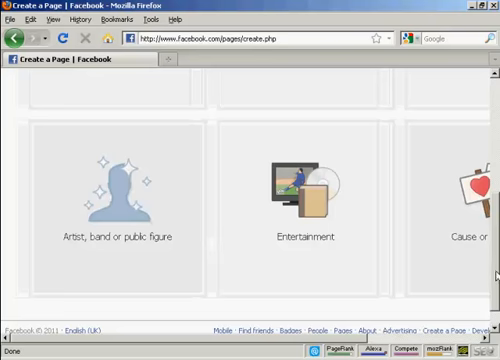
scroll("up", 3)
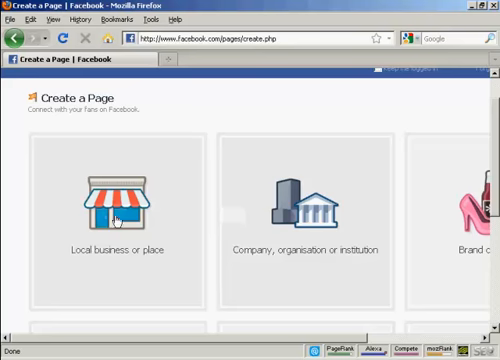
Start a Local business or place page for Yarrowford Village Hall and accept the Pages terms
left_click(112, 210)
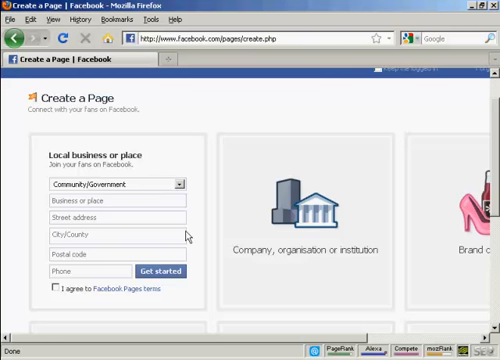
mouse_move(210, 236)
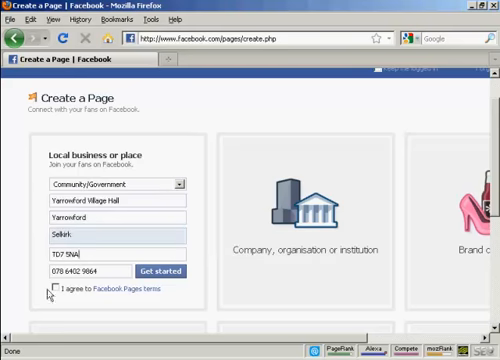
left_click(56, 292)
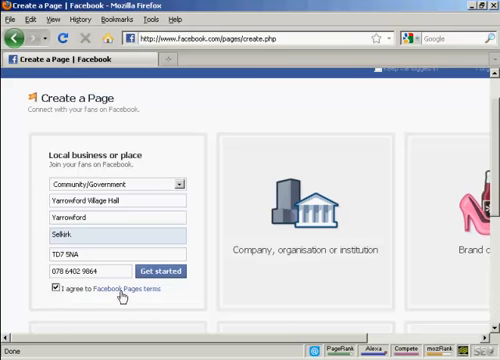
mouse_move(156, 292)
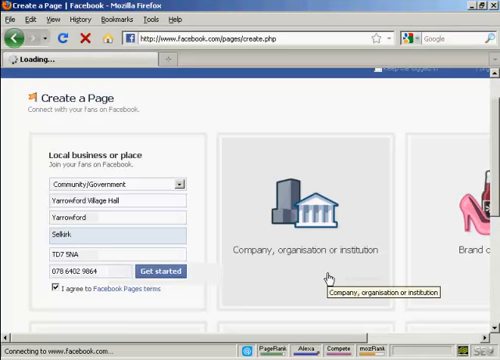
Submit the page details, then agree to the terms and submit the new-account sign-up form
left_click(164, 272)
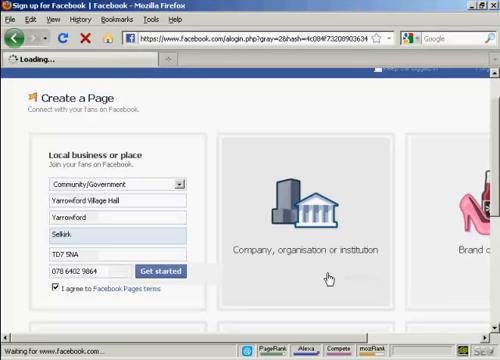
left_click(164, 272)
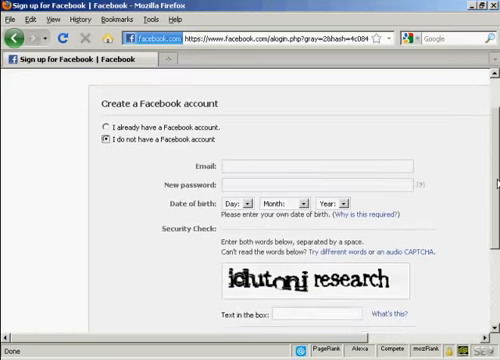
scroll("down", 3)
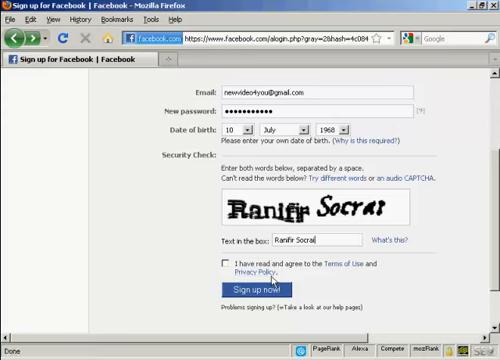
left_click(228, 262)
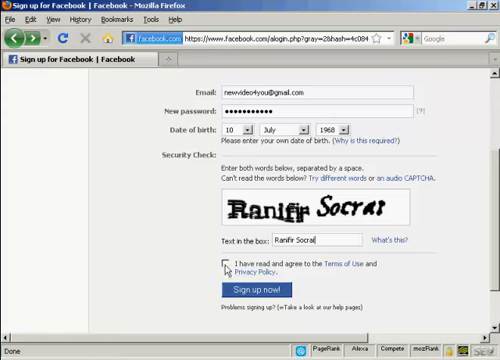
left_click(200, 262)
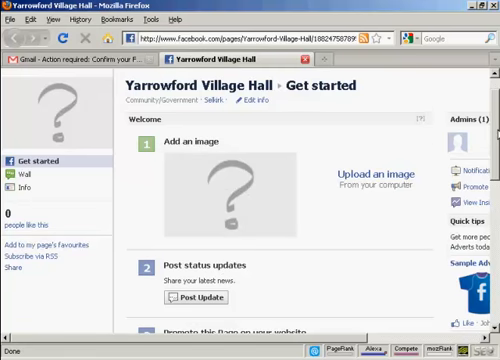
Scroll down the Get started welcome screen to review the setup steps
scroll("down", 3)
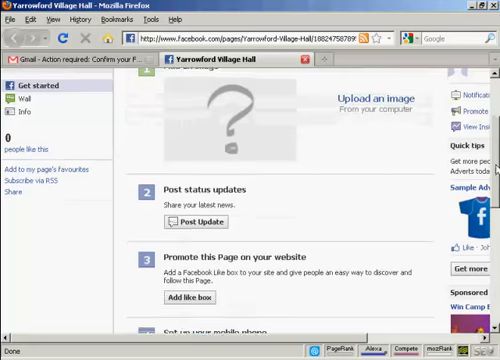
scroll("down", 3)
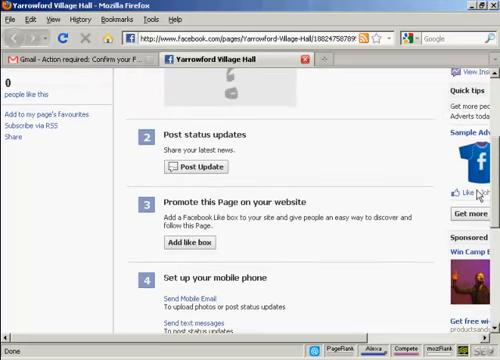